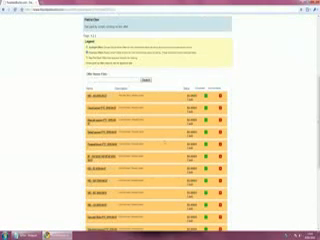
scroll(down, 3)
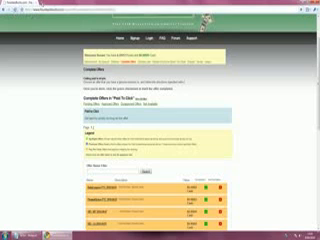
scroll(down, 3)
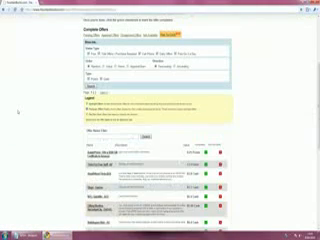
scroll(down, 3)
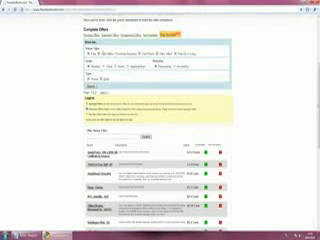
scroll(down, 3)
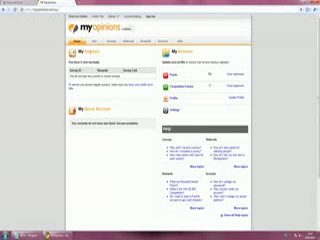
scroll(down, 3)
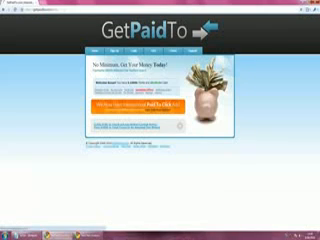
scroll(down, 3)
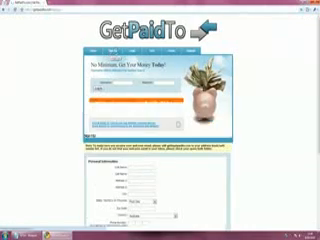
scroll(down, 3)
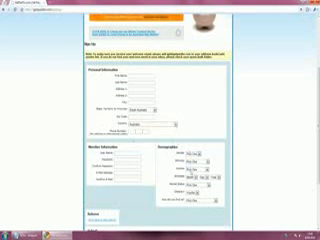
scroll(down, 3)
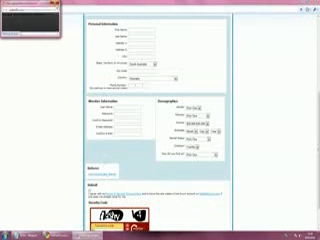
scroll(down, 3)
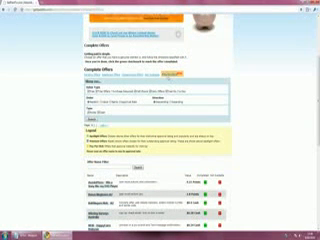
scroll(up, 3)
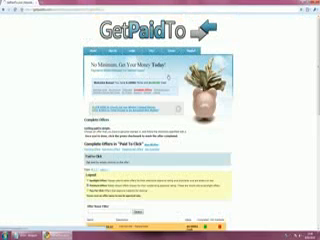
scroll(down, 3)
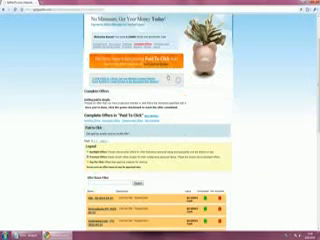
scroll(down, 3)
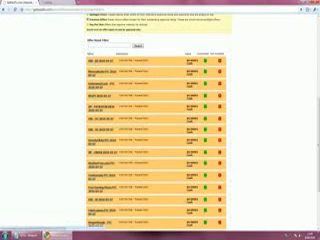
scroll(down, 3)
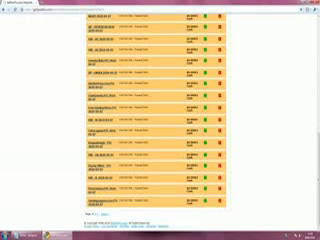